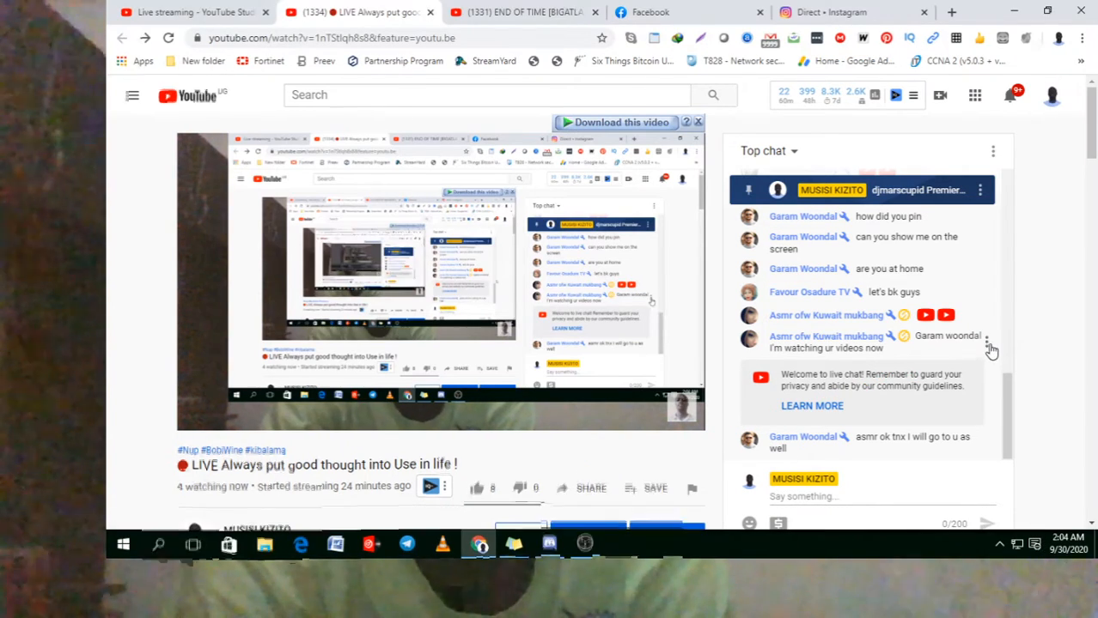
Make the viewer's watching-videos message the pinned one, then unpin it so nothing stays pinned.
{"action": "left_click", "coordinate": [991, 337]}
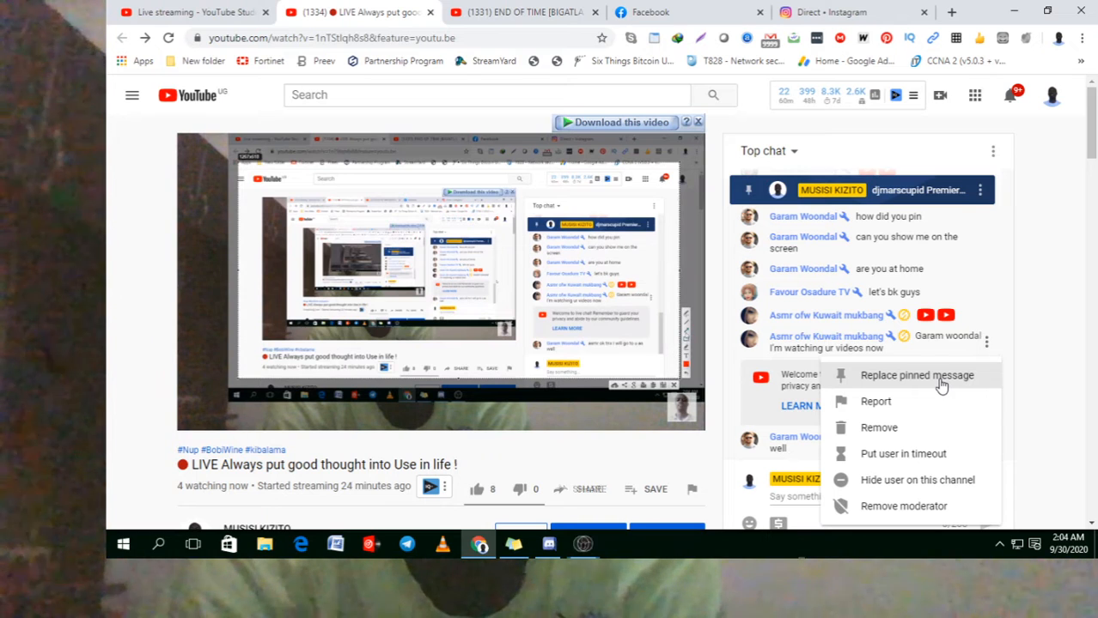
{"action": "left_click", "coordinate": [919, 375]}
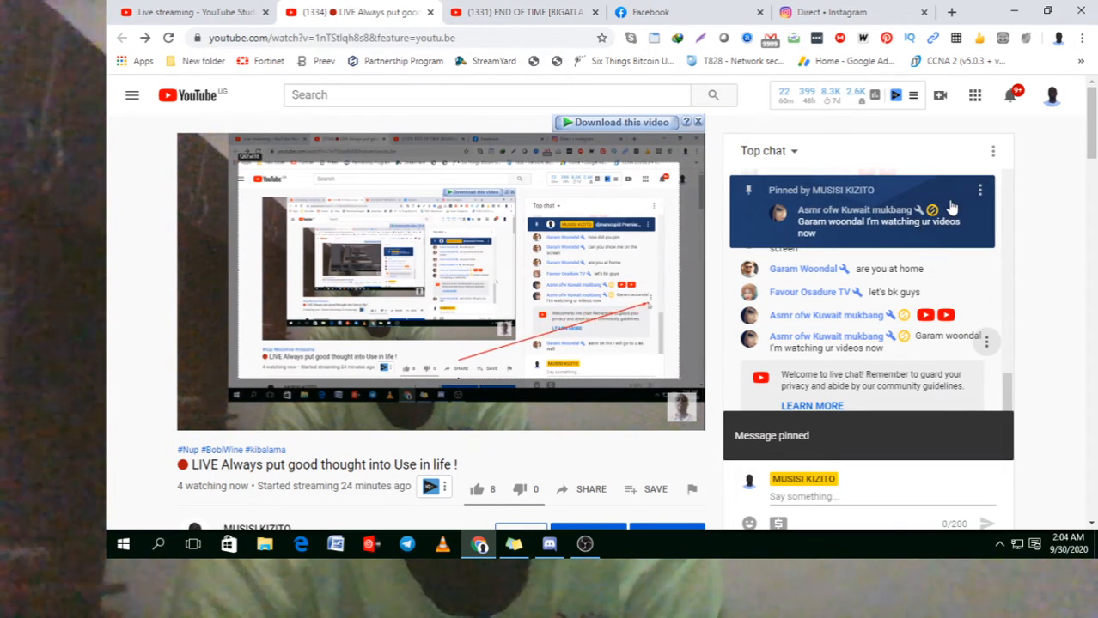
{"action": "left_click", "coordinate": [980, 189]}
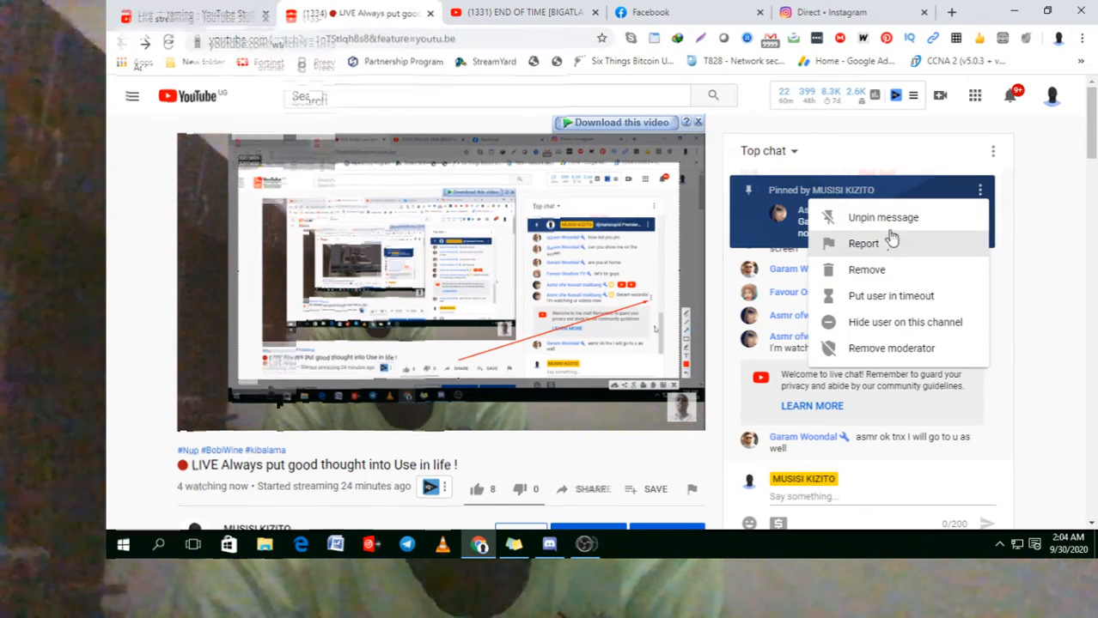
{"action": "left_click", "coordinate": [883, 217]}
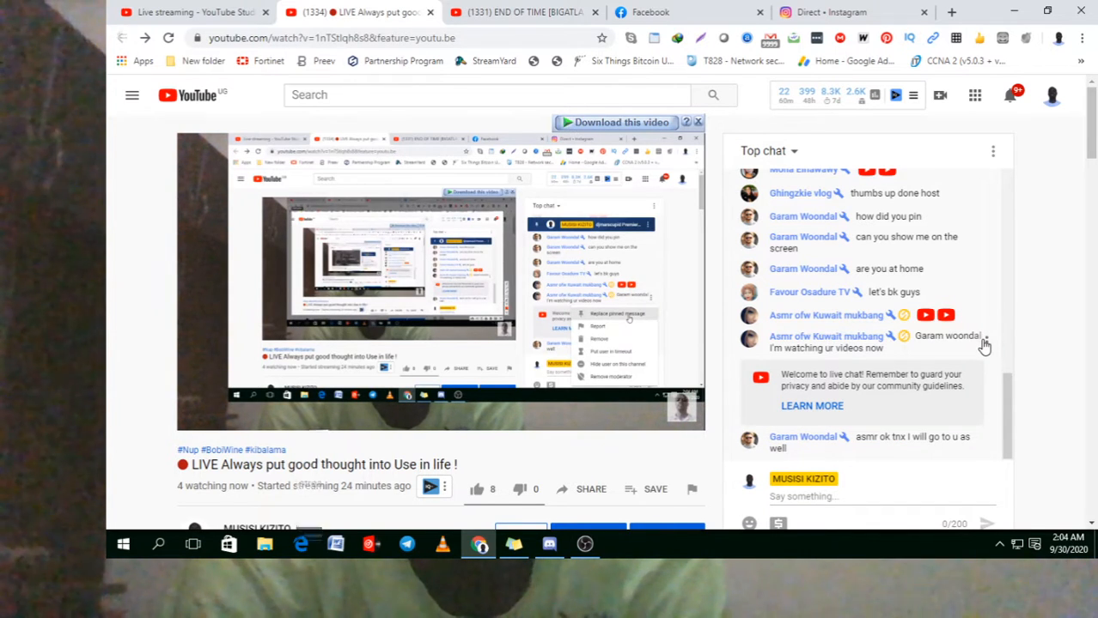
Pin the viewer's watching-videos message at the top of the live chat.
{"action": "left_click", "coordinate": [982, 344]}
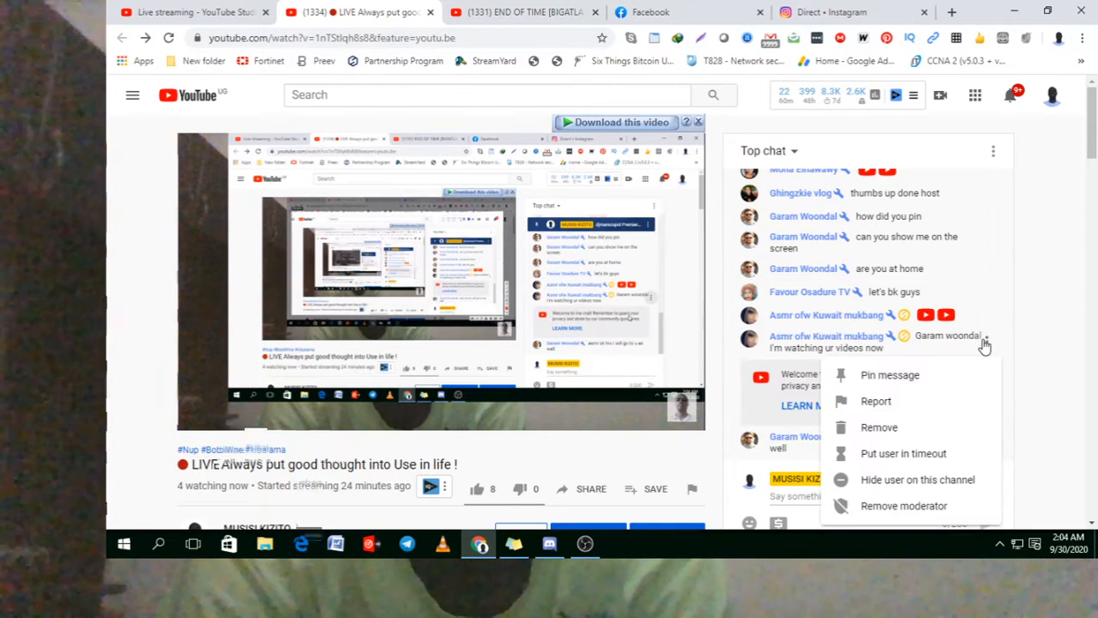
{"action": "left_click", "coordinate": [890, 375]}
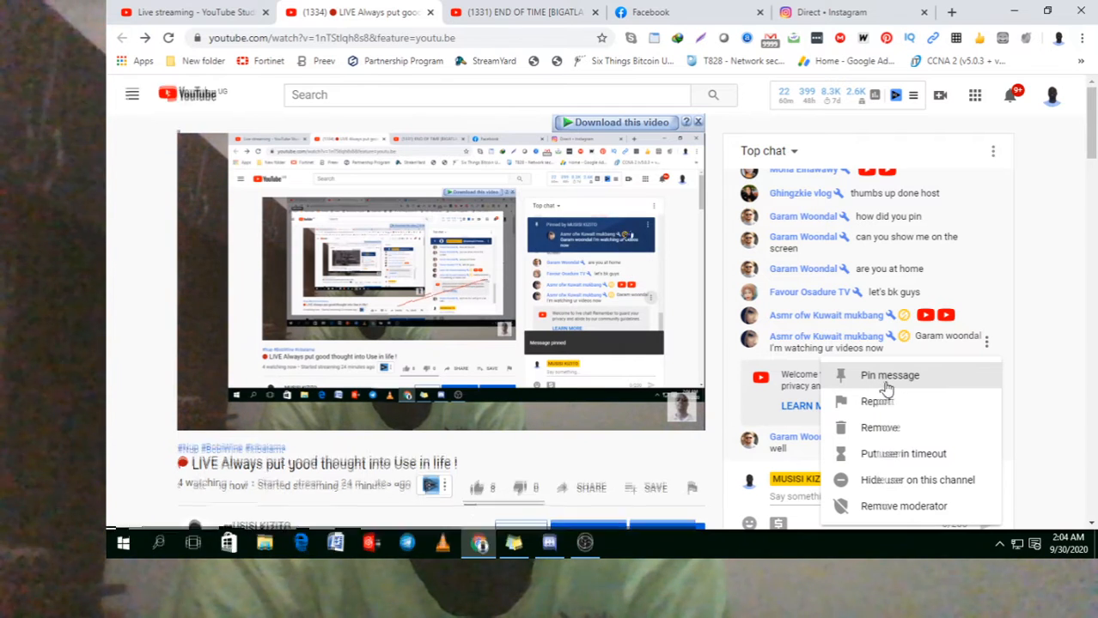
{"action": "left_click", "coordinate": [890, 375]}
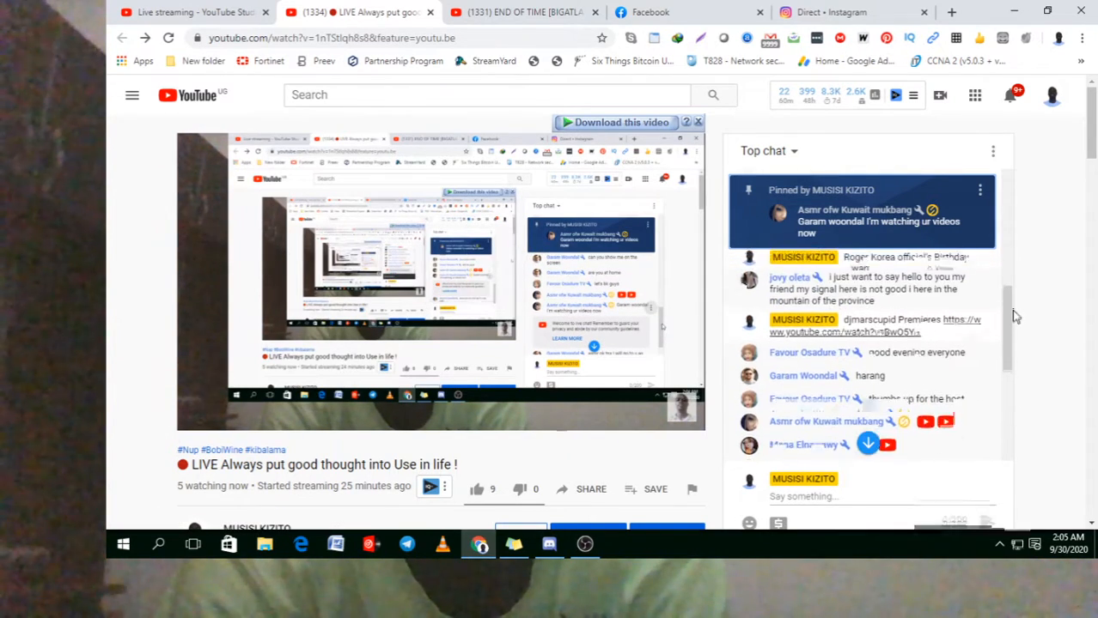
Replace the pinned message with the host's birthday announcement.
{"action": "scroll", "scroll_direction": "down", "scroll_amount": 3}
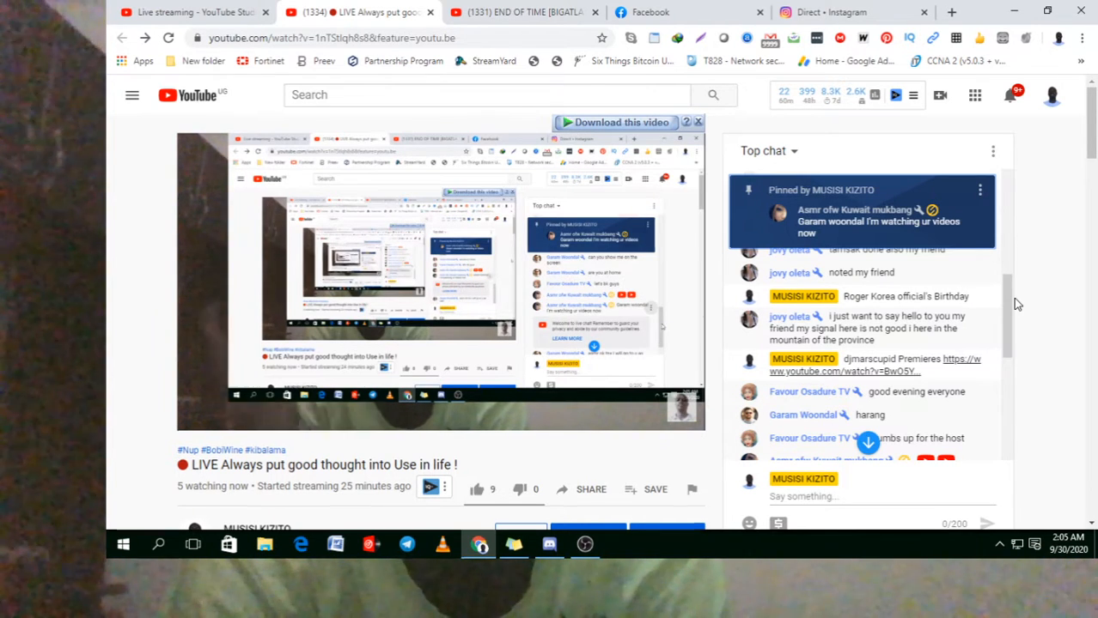
{"action": "left_click", "coordinate": [986, 295]}
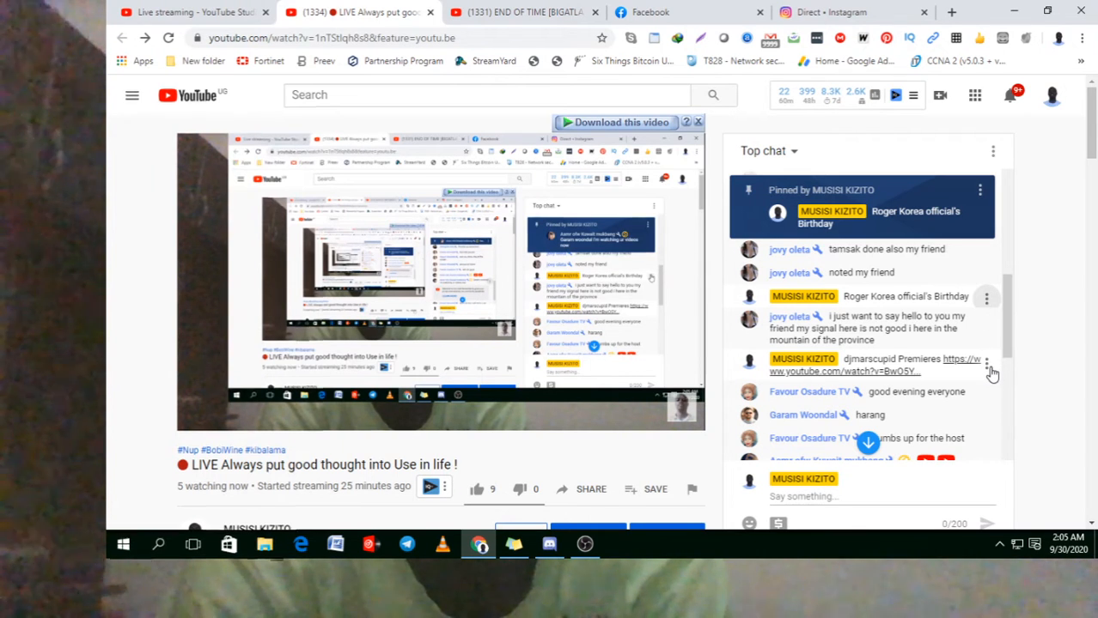
{"action": "left_click", "coordinate": [986, 364]}
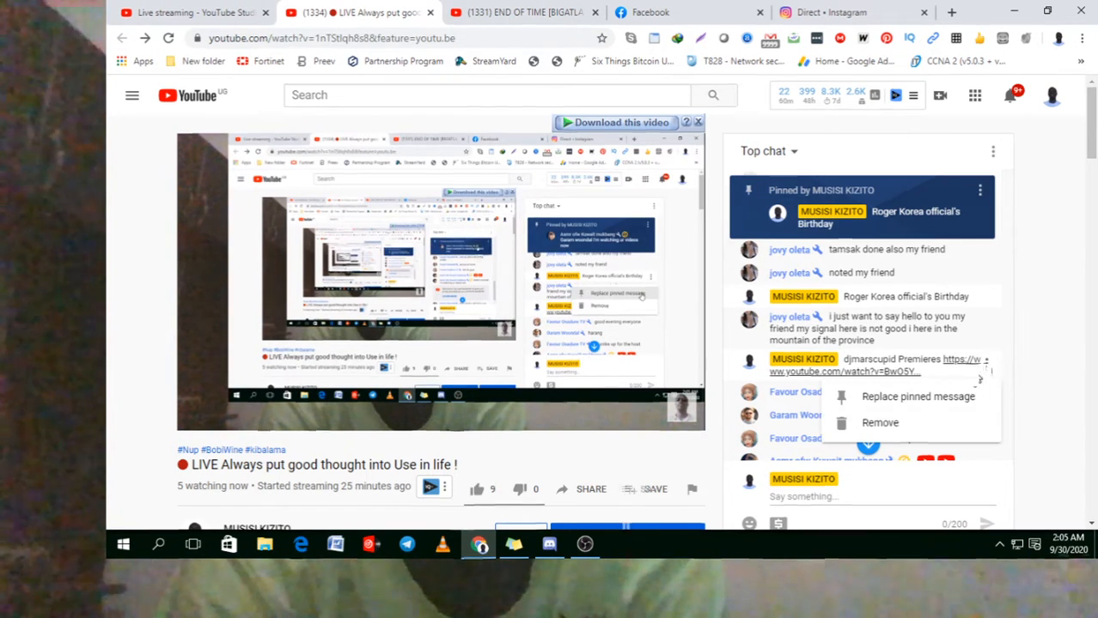